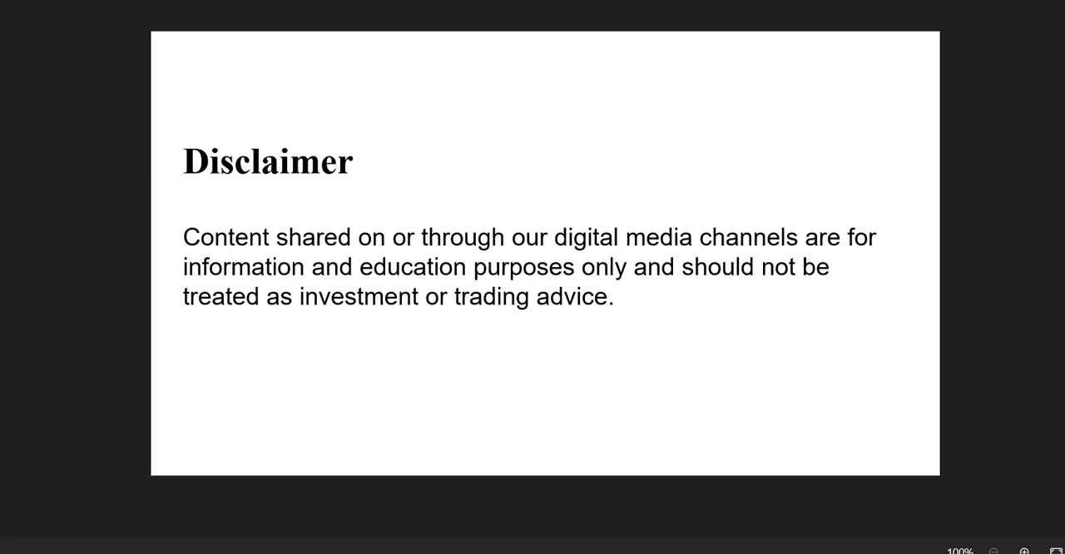
pyautogui.moveTo(955, 57)
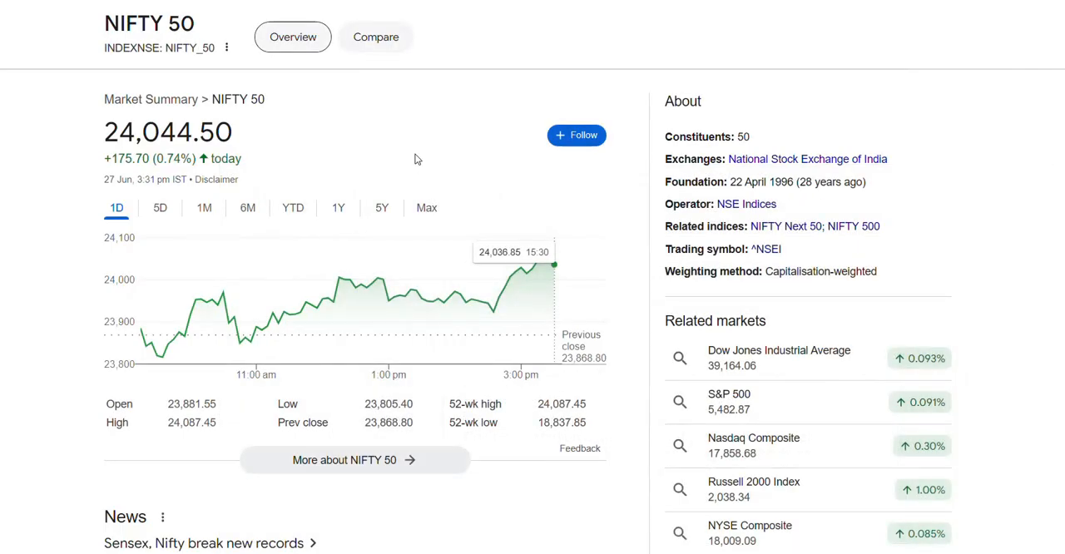
pyautogui.moveTo(196, 133)
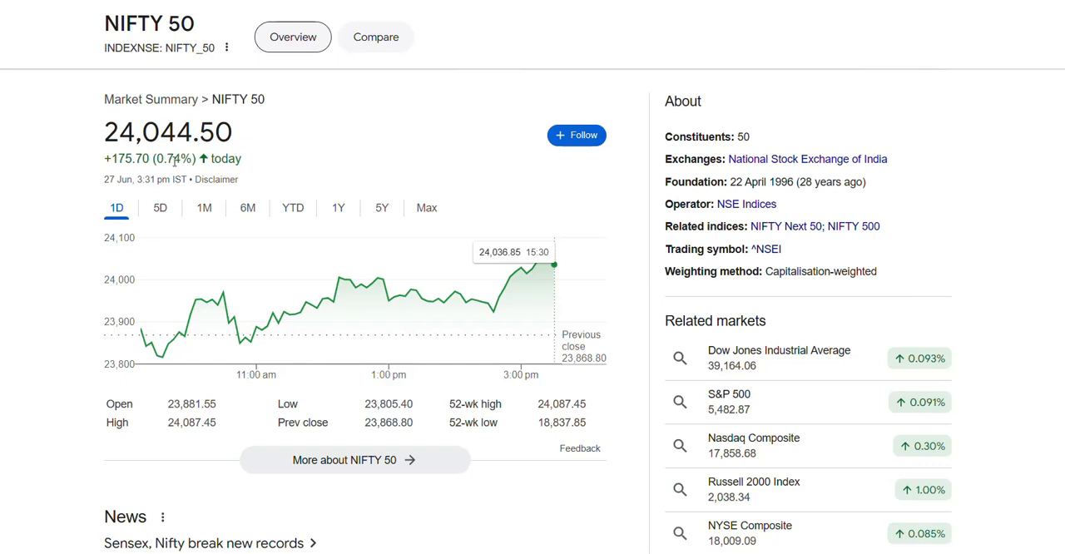
# Step: Highlight the 175.70 point gain, then reload Groww's GIFT NIFTY page, which fails to load
pyautogui.doubleClick(173, 158)
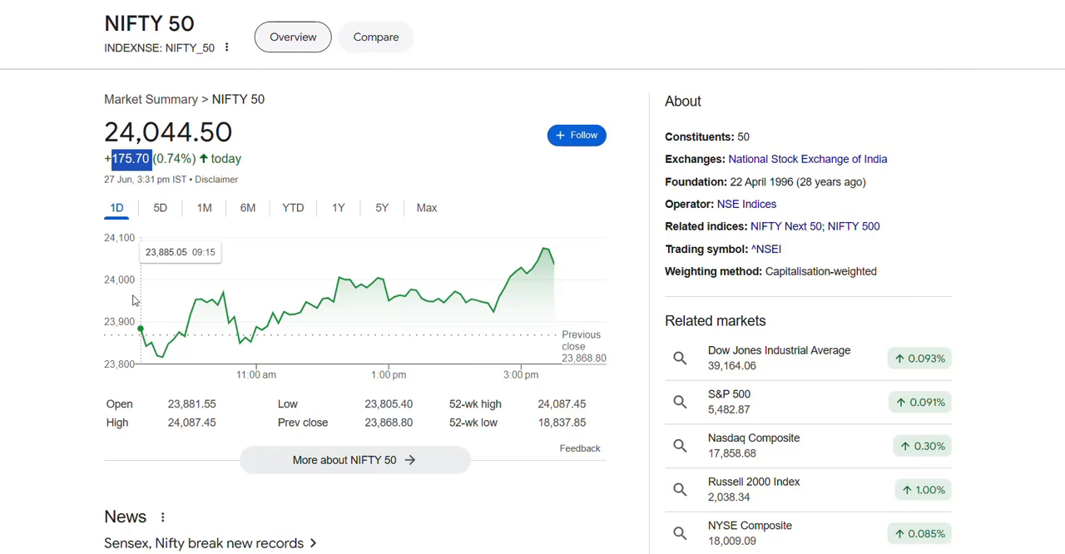
pyautogui.moveTo(141, 339)
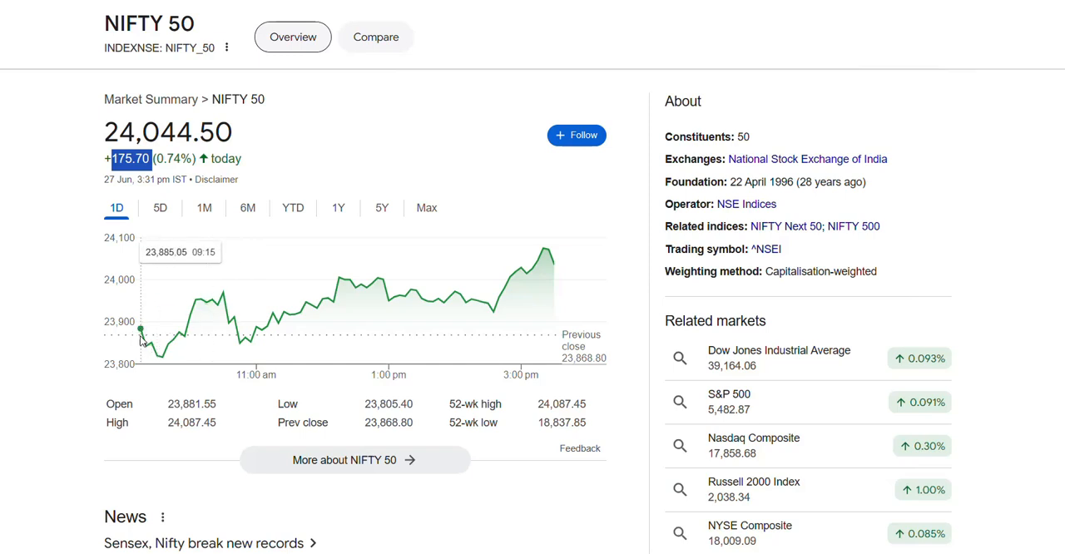
pyautogui.moveTo(162, 360)
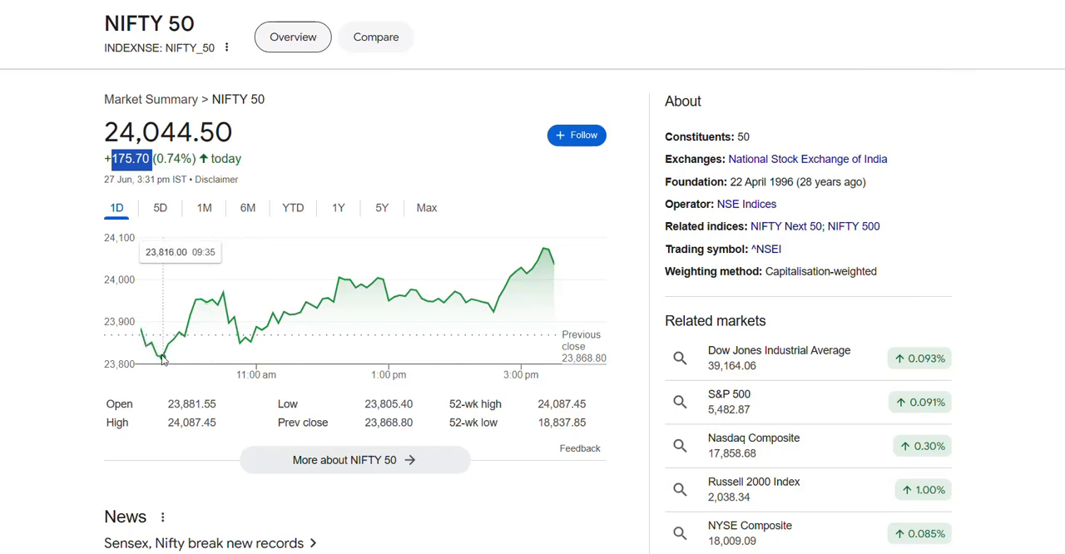
pyautogui.moveTo(351, 282)
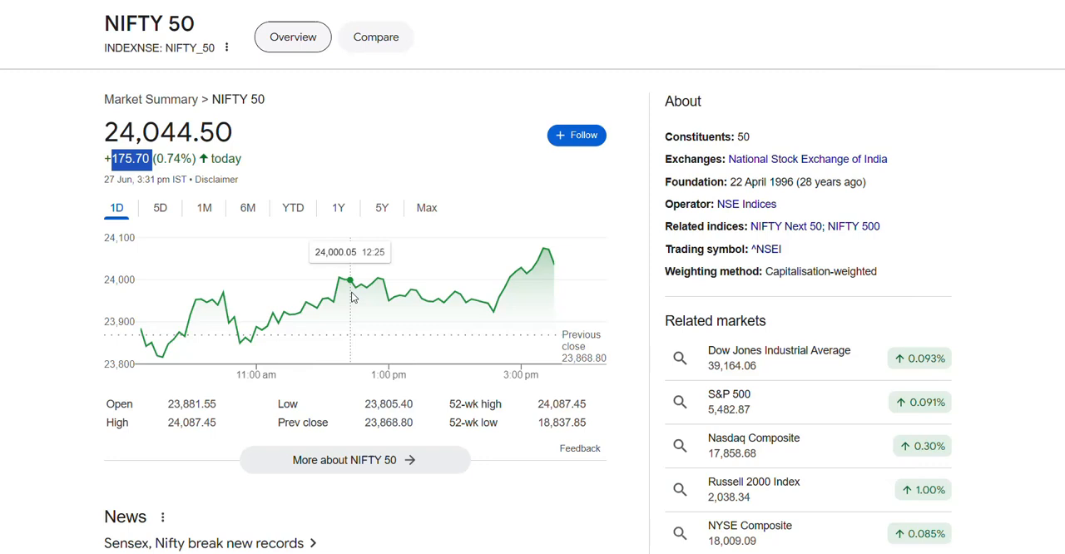
pyautogui.moveTo(555, 265)
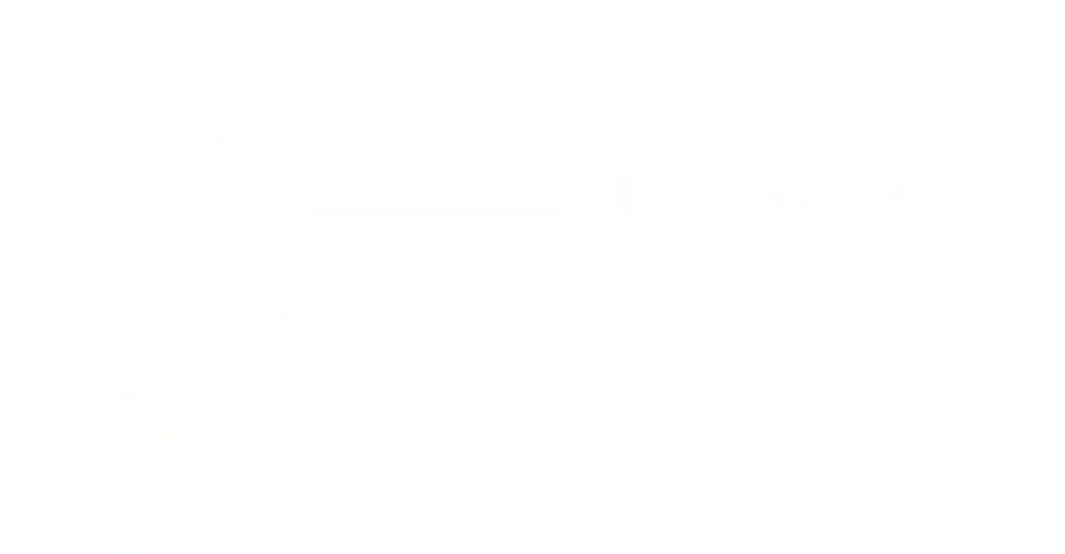
pyautogui.click(807, 31)
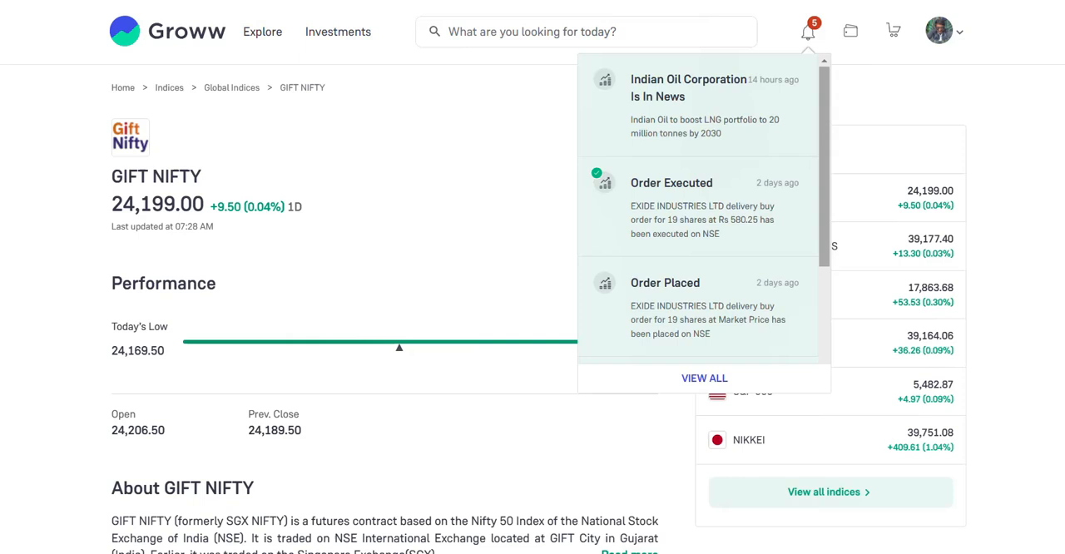
pyautogui.moveTo(876, 182)
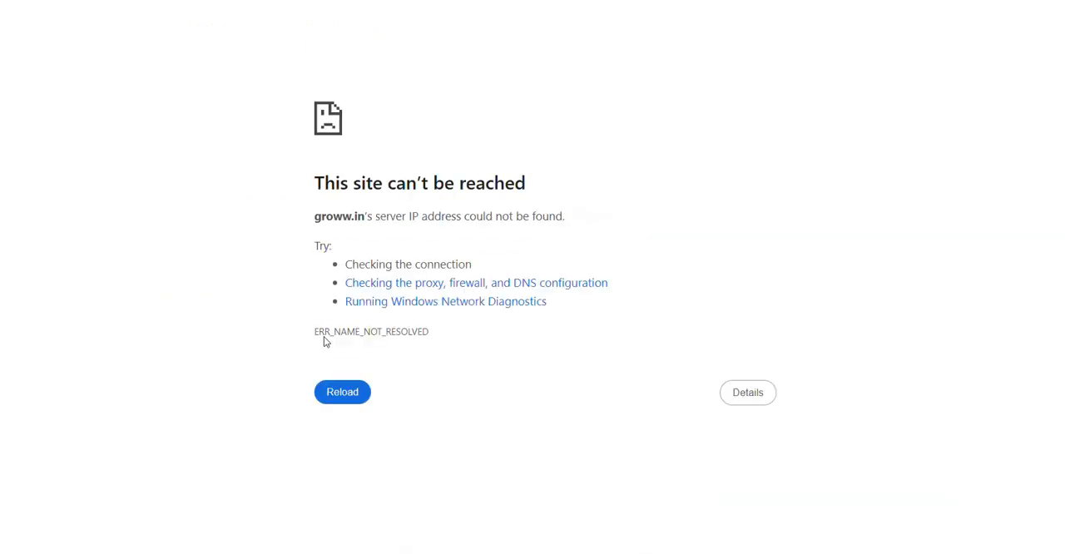
pyautogui.moveTo(417, 132)
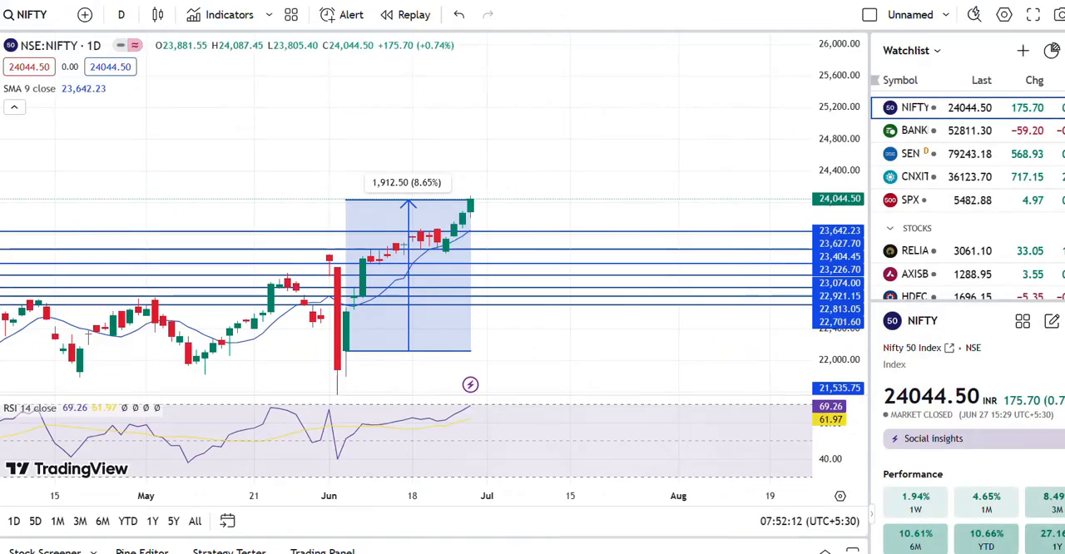
pyautogui.moveTo(582, 293)
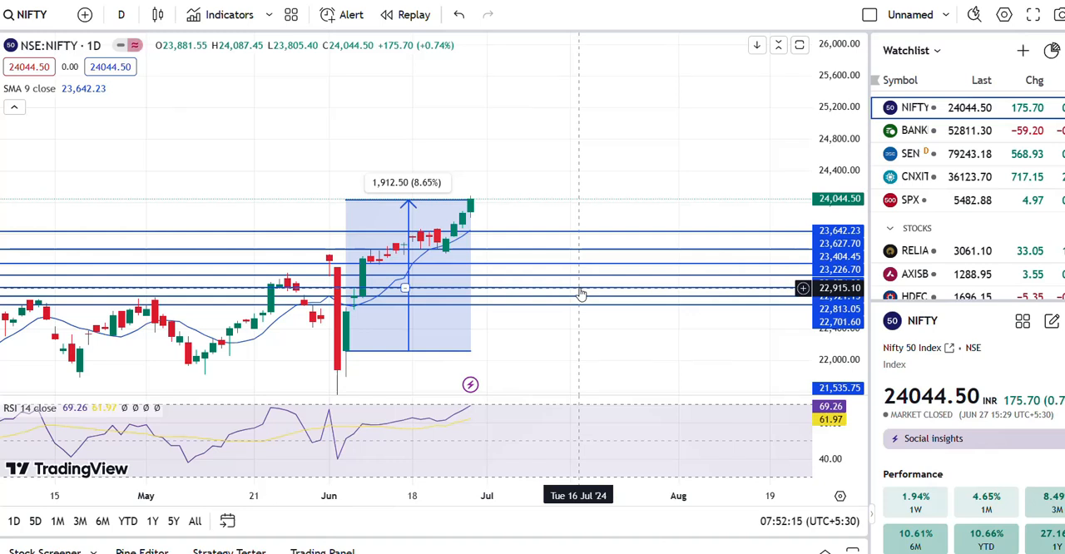
pyautogui.moveTo(362, 278)
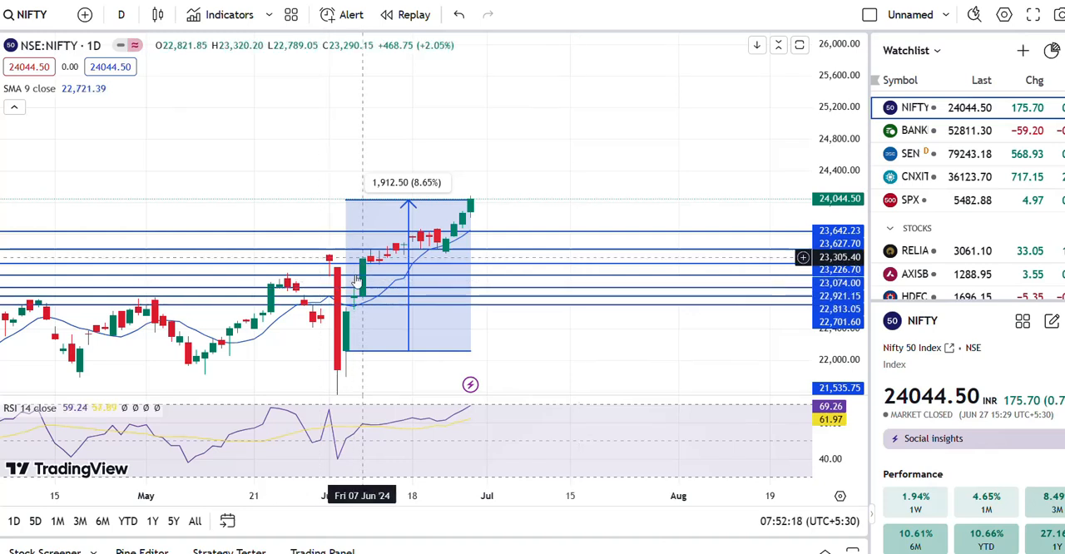
pyautogui.moveTo(171, 312)
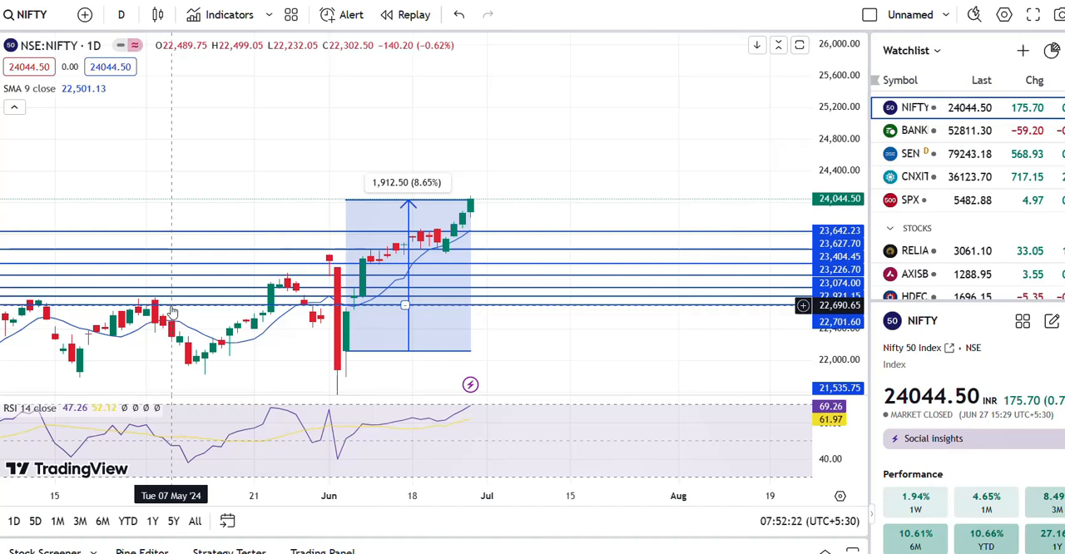
pyautogui.moveTo(258, 266)
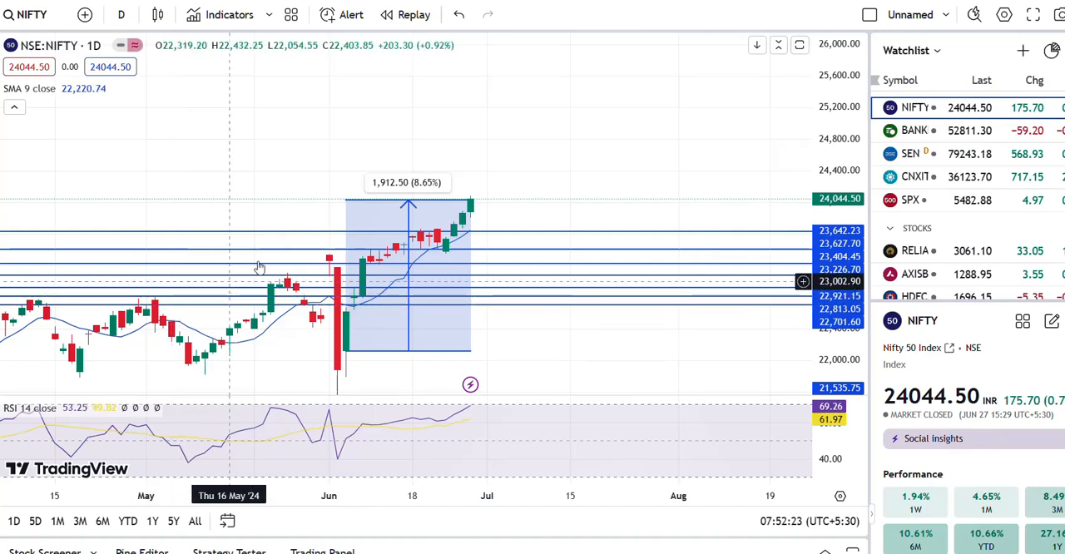
pyautogui.moveTo(522, 141)
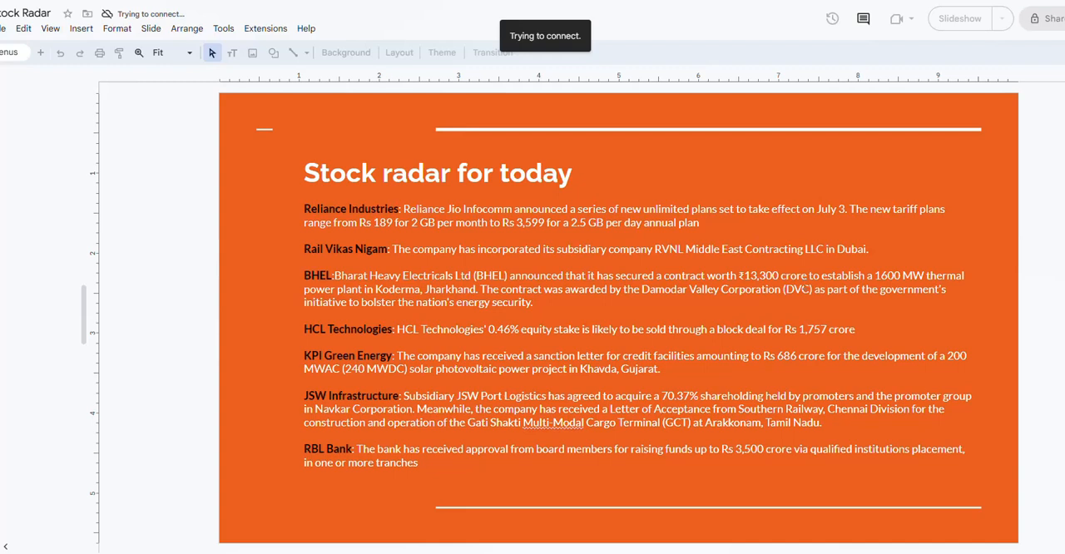
pyautogui.moveTo(695, 543)
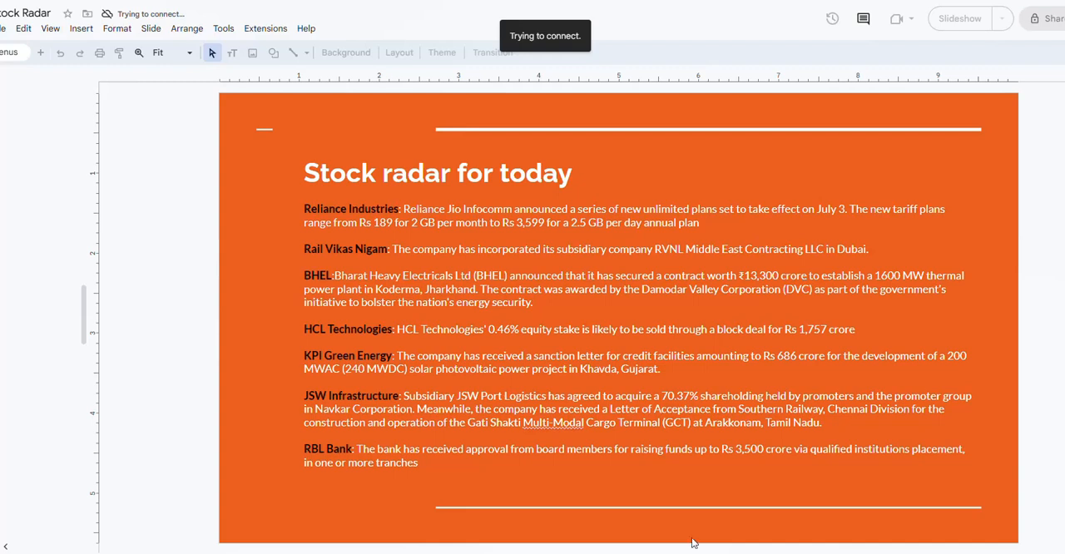